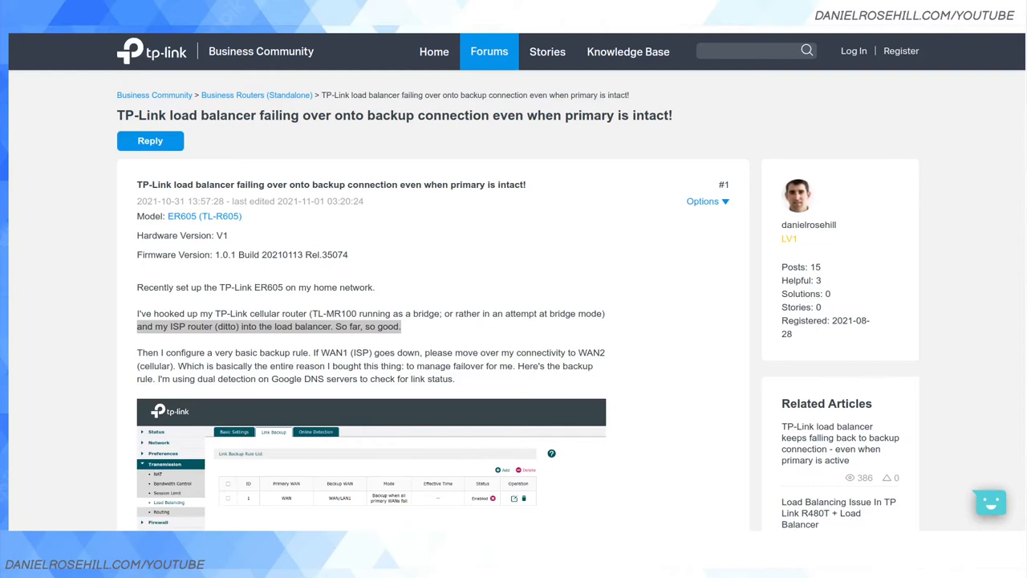
mouse_move(496, 176)
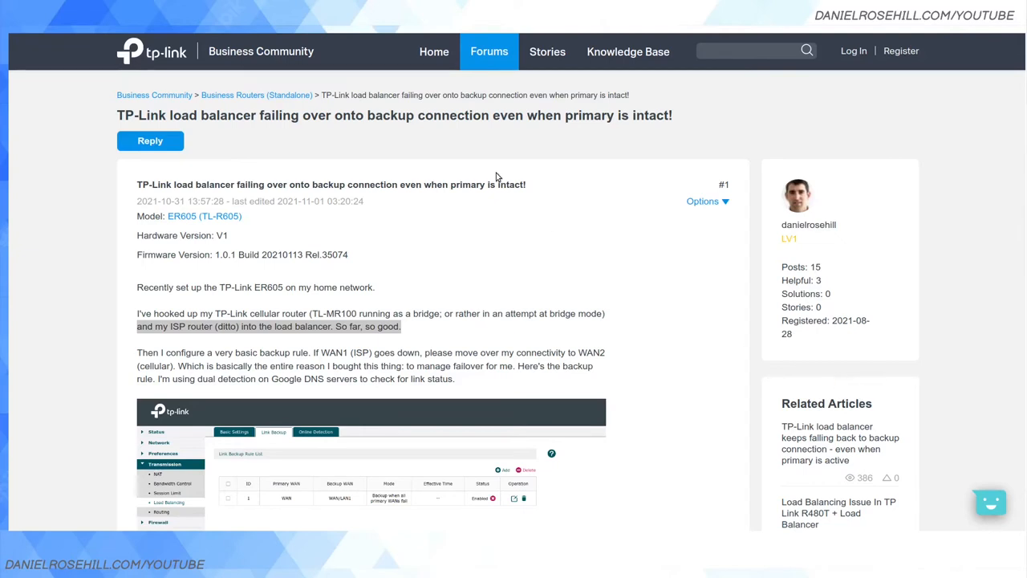
mouse_move(472, 305)
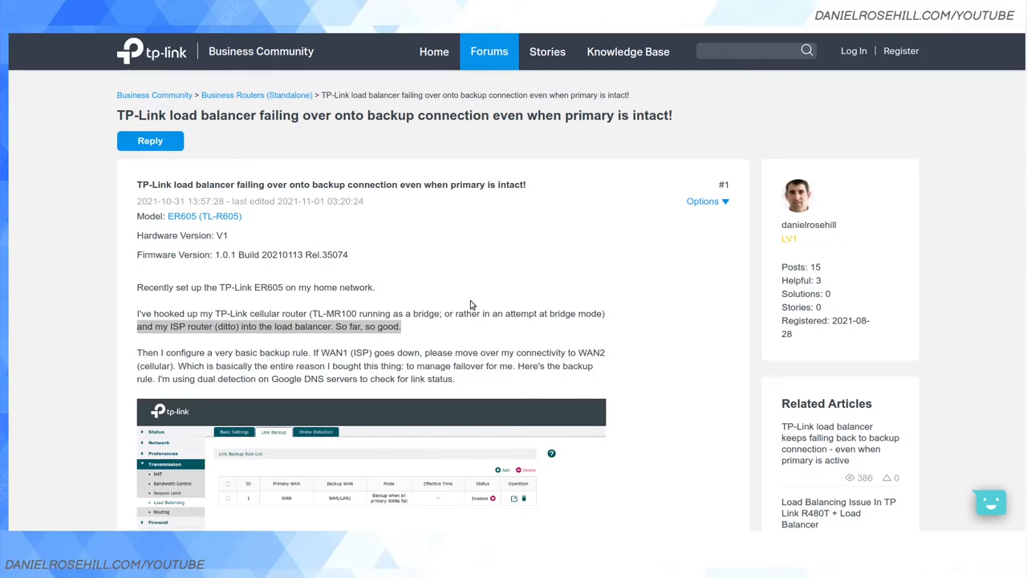
Step: Highlight the thread title and scroll down to reply #11 about link backup without load balancing
scroll(down, 3)
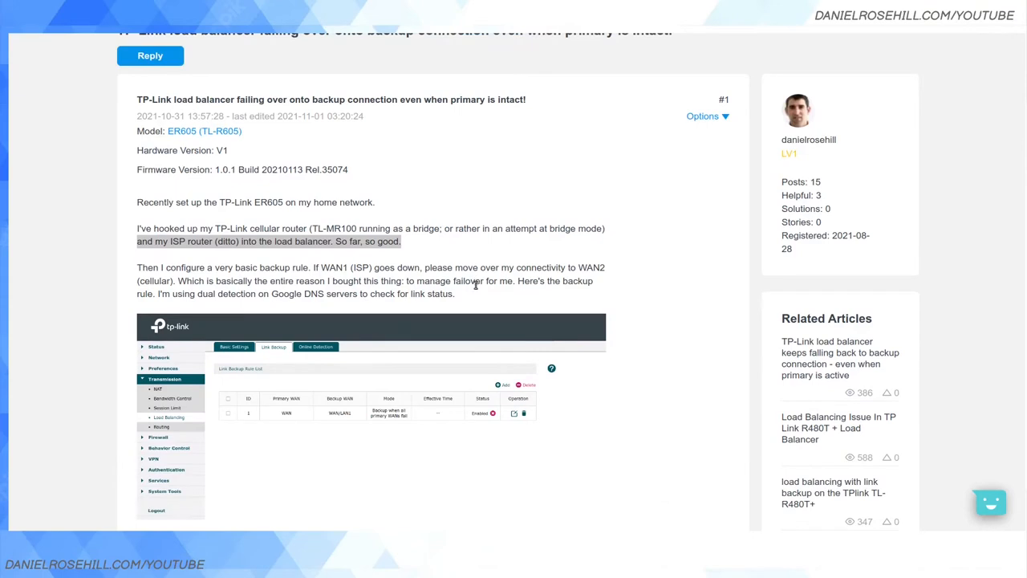
mouse_move(479, 279)
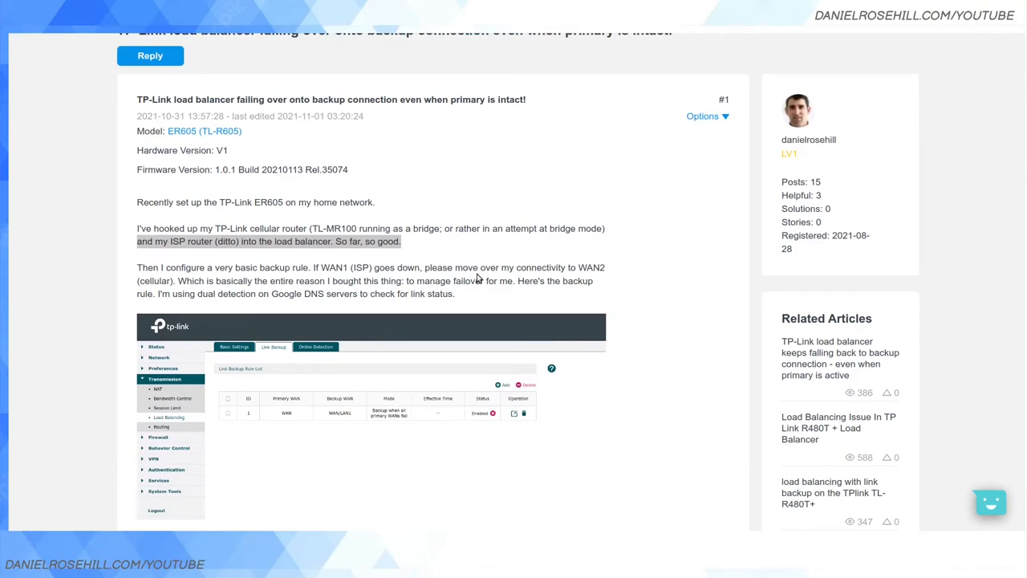
mouse_move(501, 292)
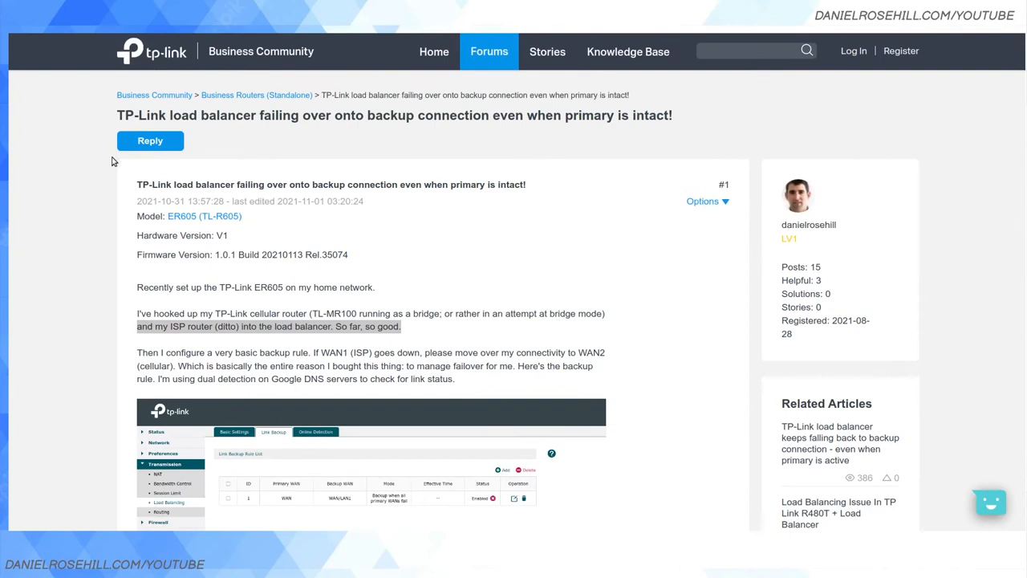
triple_click(395, 116)
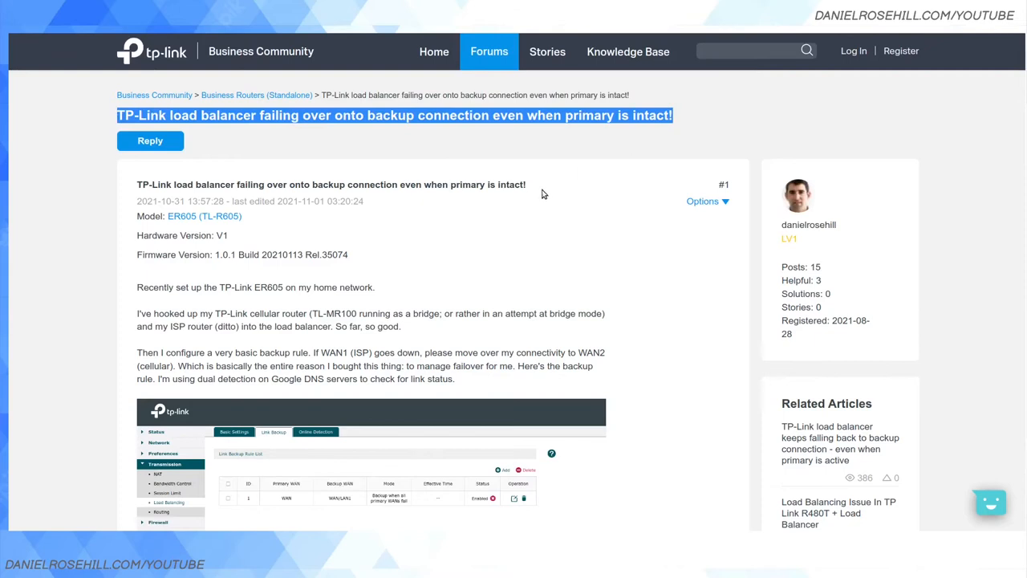
scroll(down, 3)
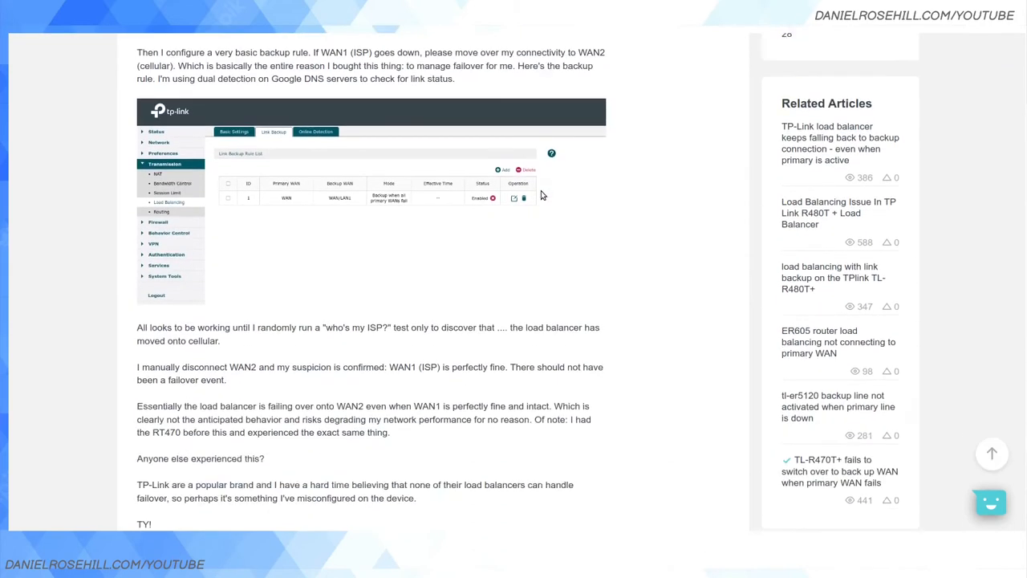
scroll(down, 3)
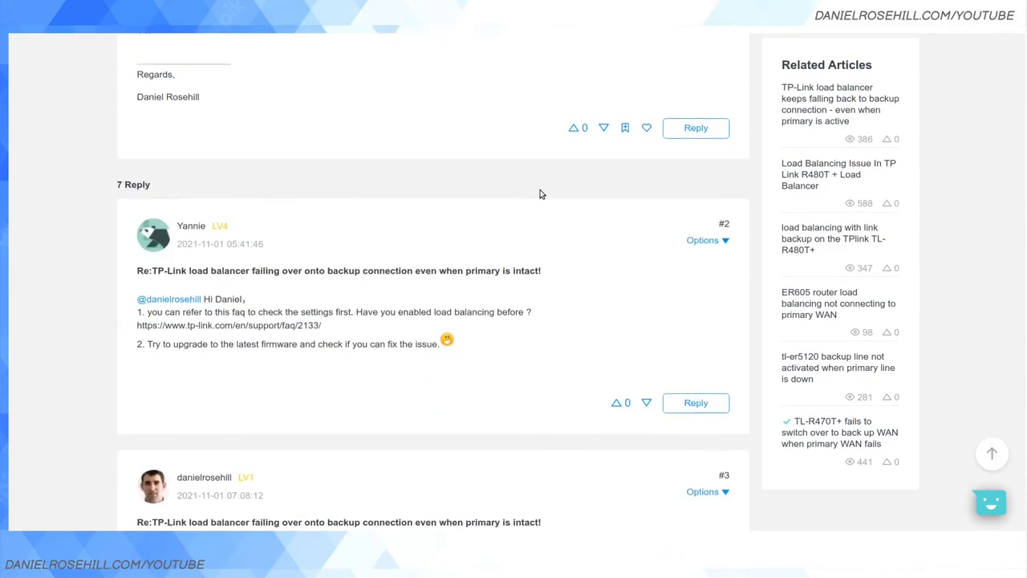
scroll(down, 3)
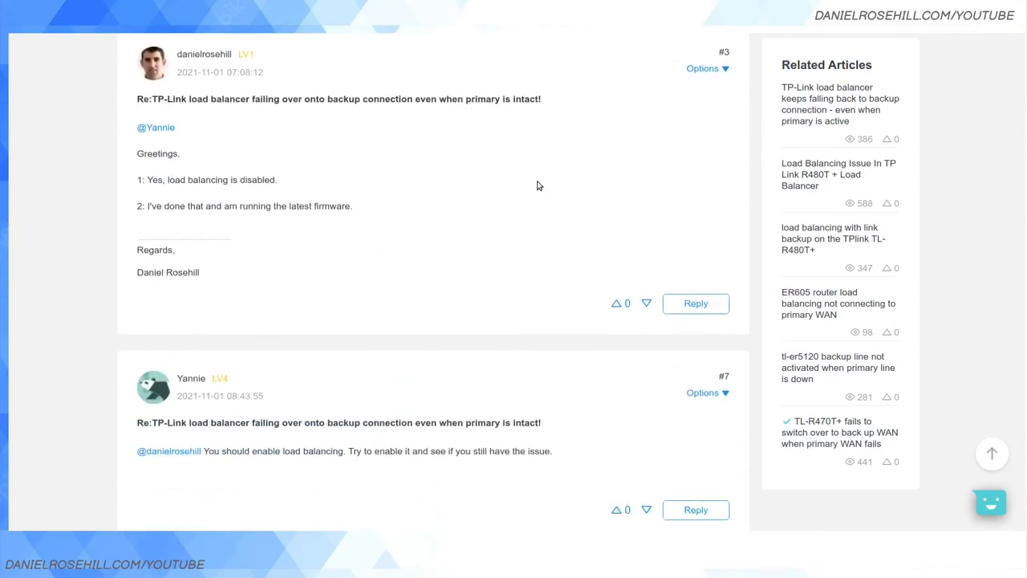
scroll(down, 3)
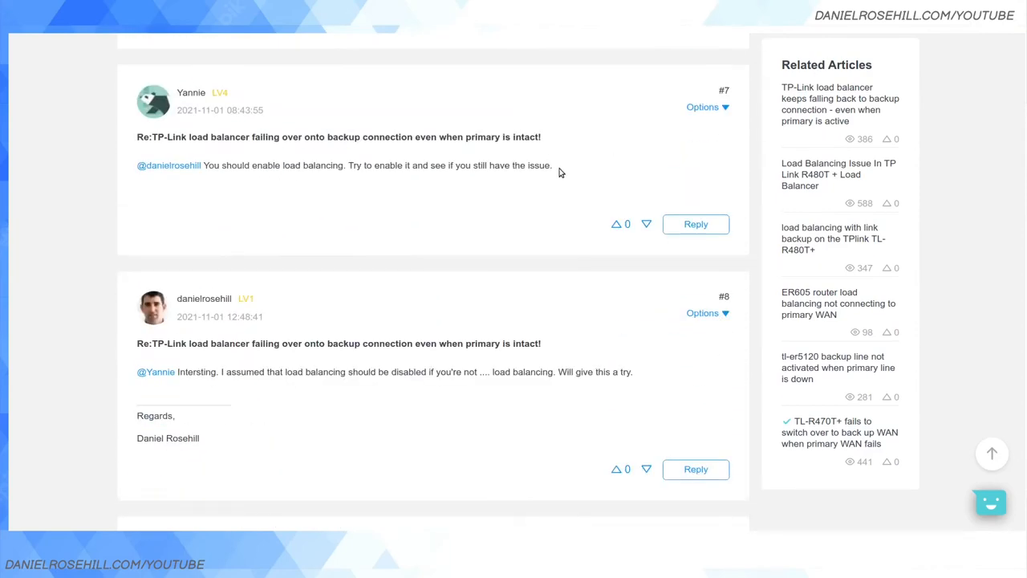
scroll(down, 3)
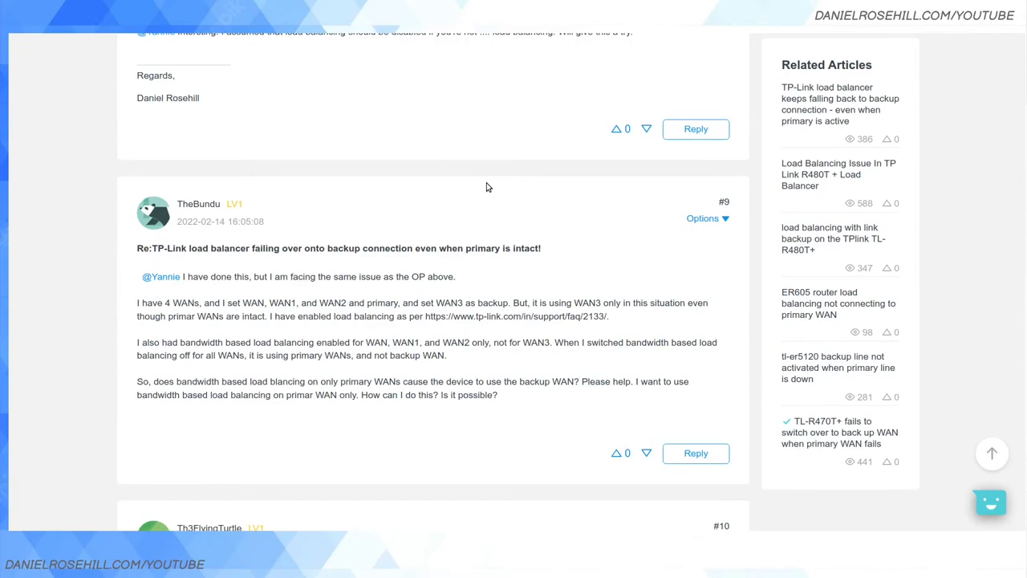
scroll(down, 3)
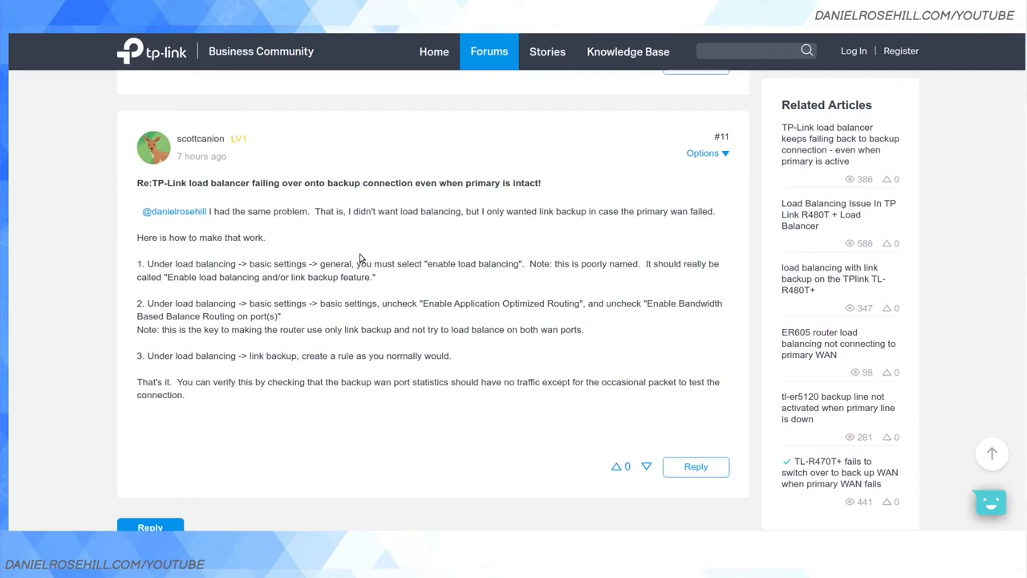
scroll(down, 3)
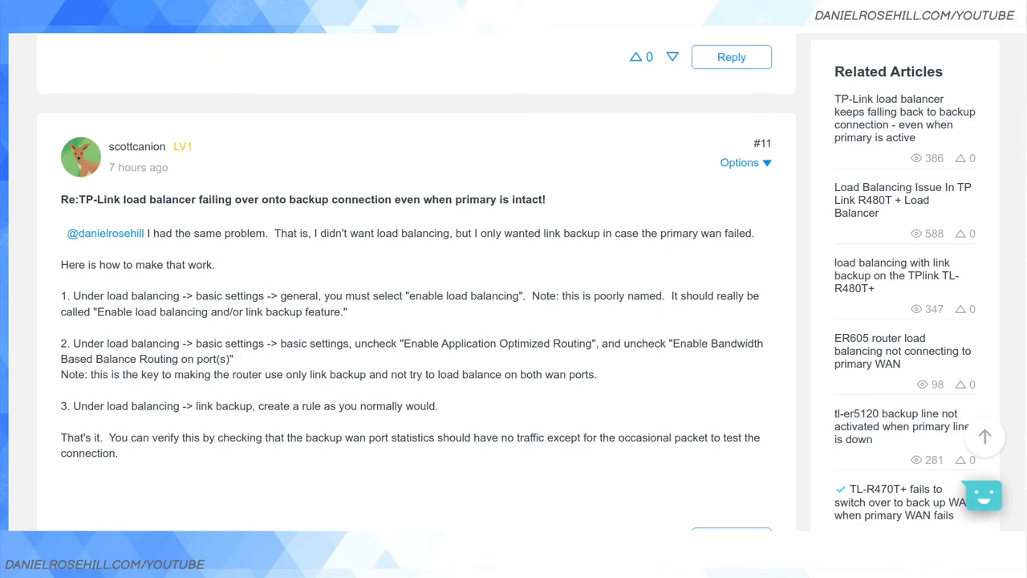
mouse_move(597, 103)
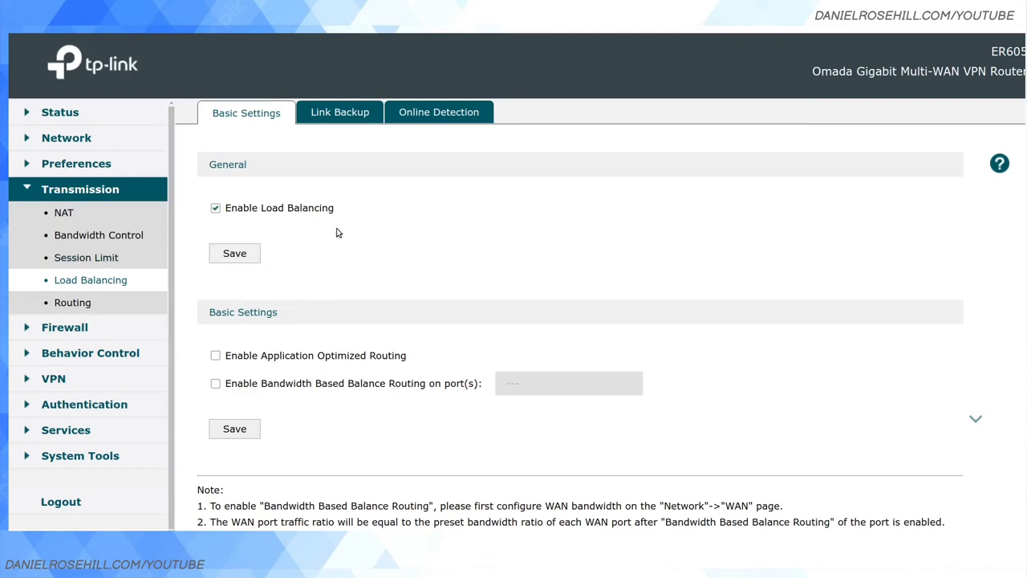
mouse_move(899, 201)
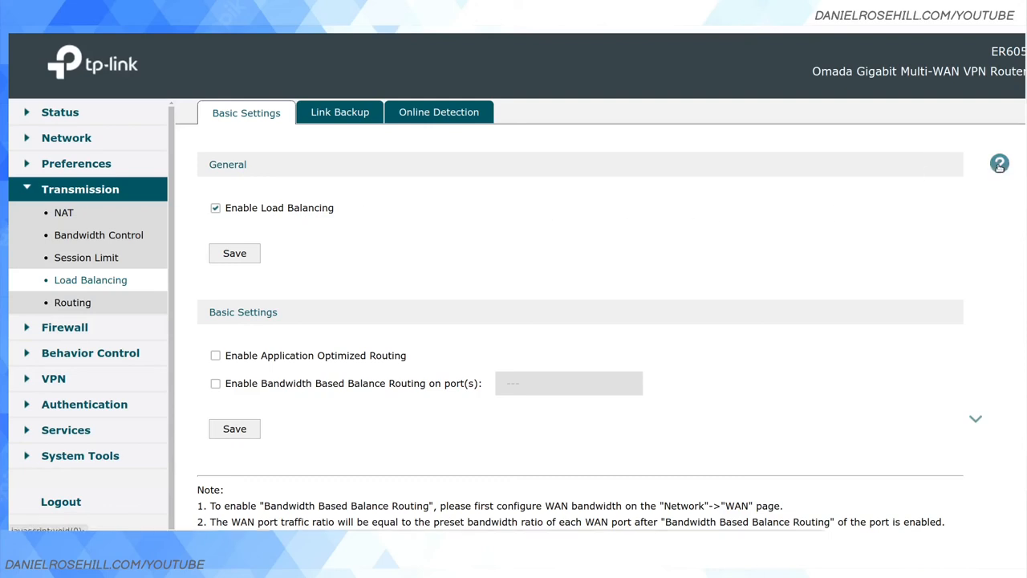
Step: Enable Load Balancing with both routing boxes off, view Link Backup, and log in again after timeout
click(1000, 163)
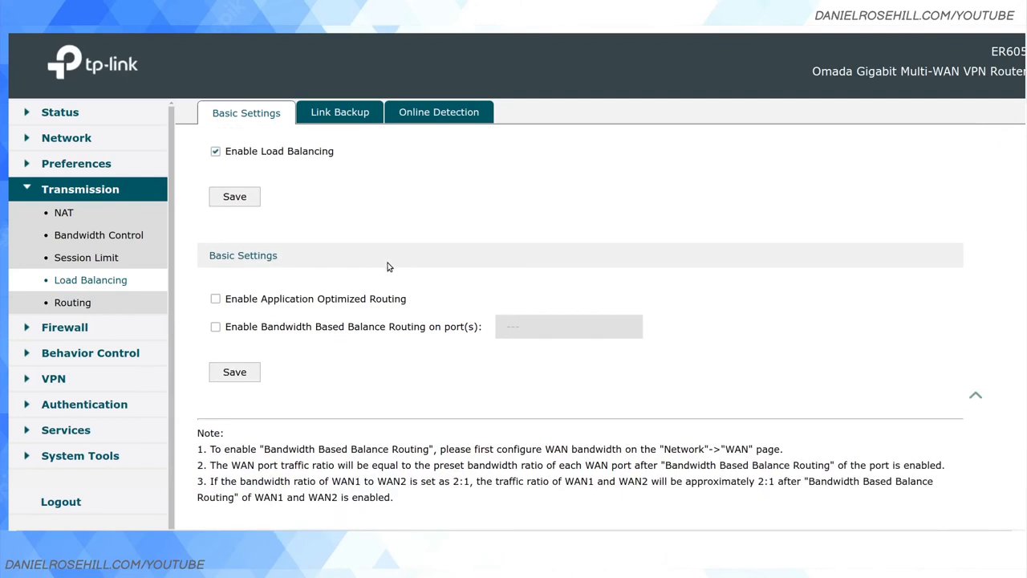
mouse_move(270, 291)
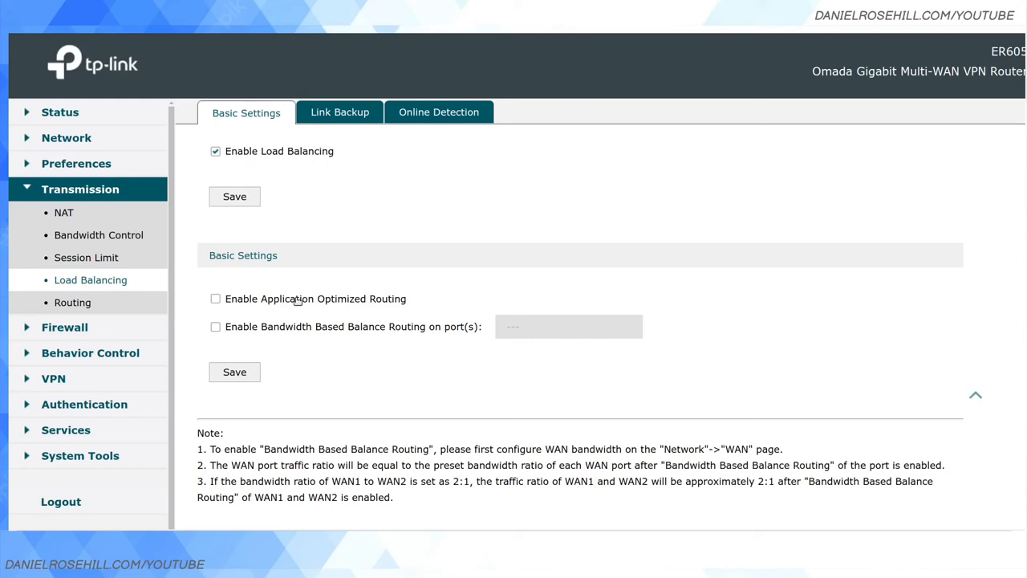
mouse_move(345, 336)
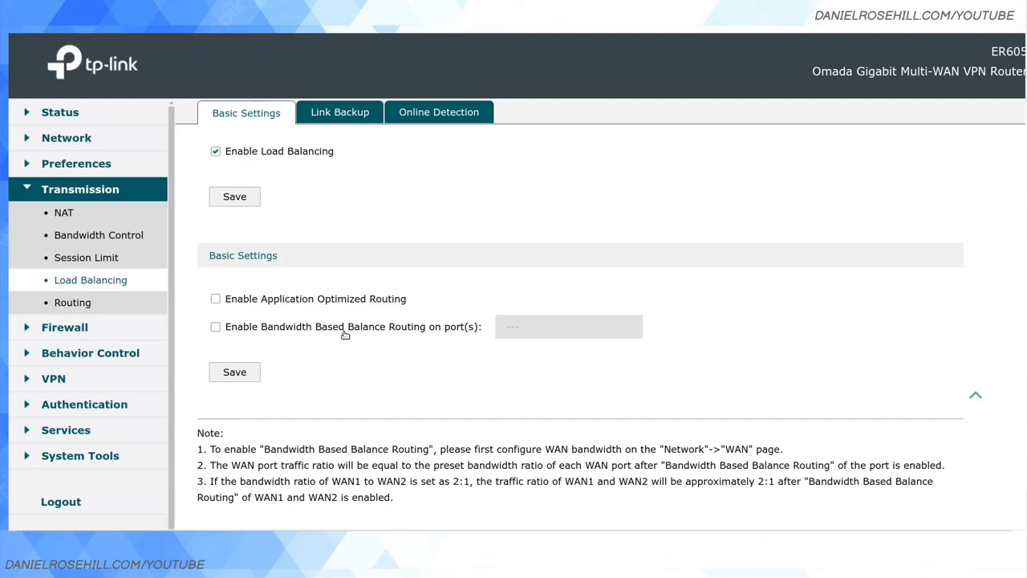
click(339, 112)
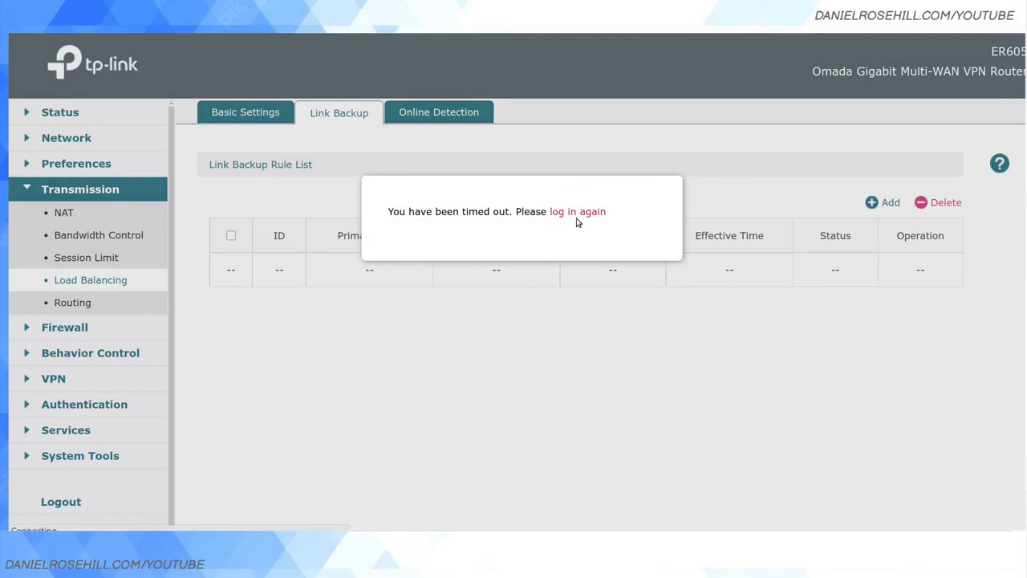
click(578, 211)
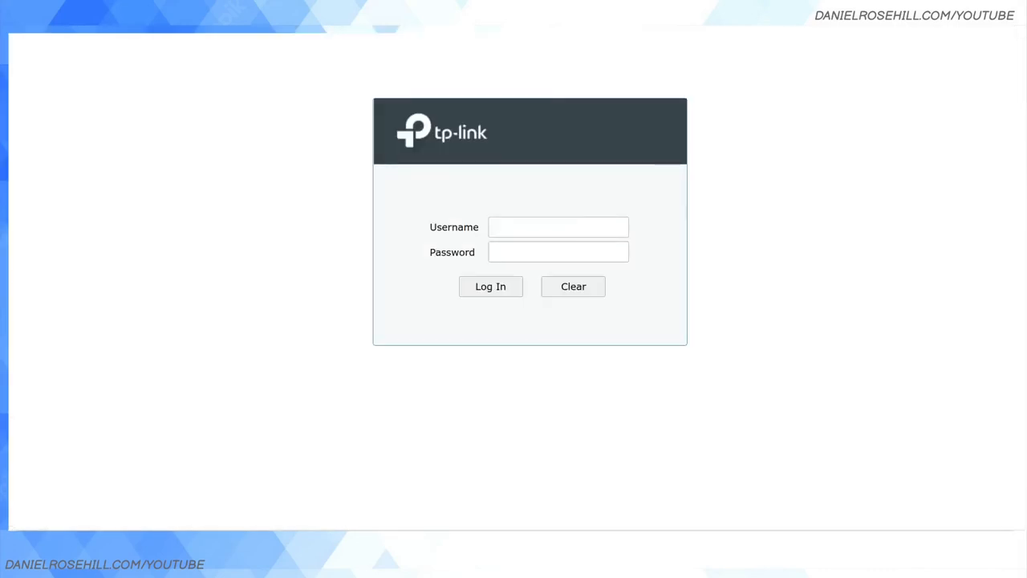